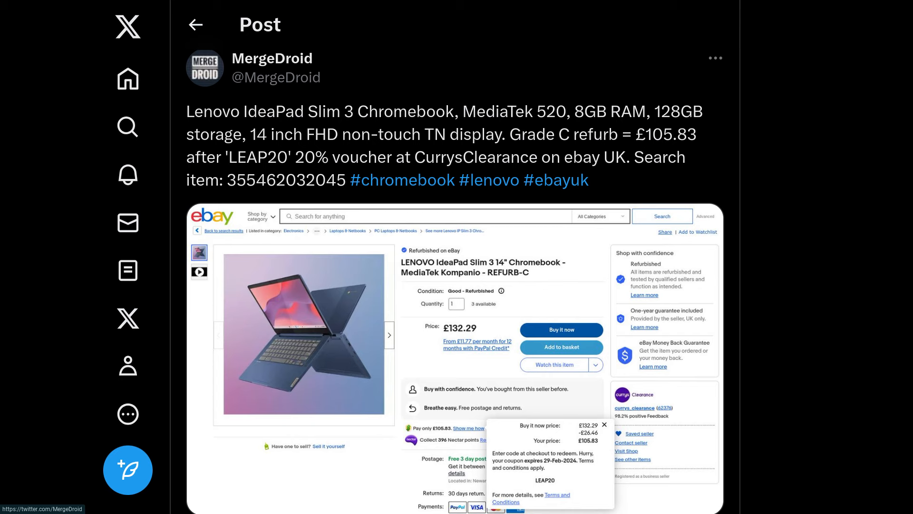
- Show the Models table for the IP Slim 3 Chrome 14M868 and its Display column filter
click(304, 335)
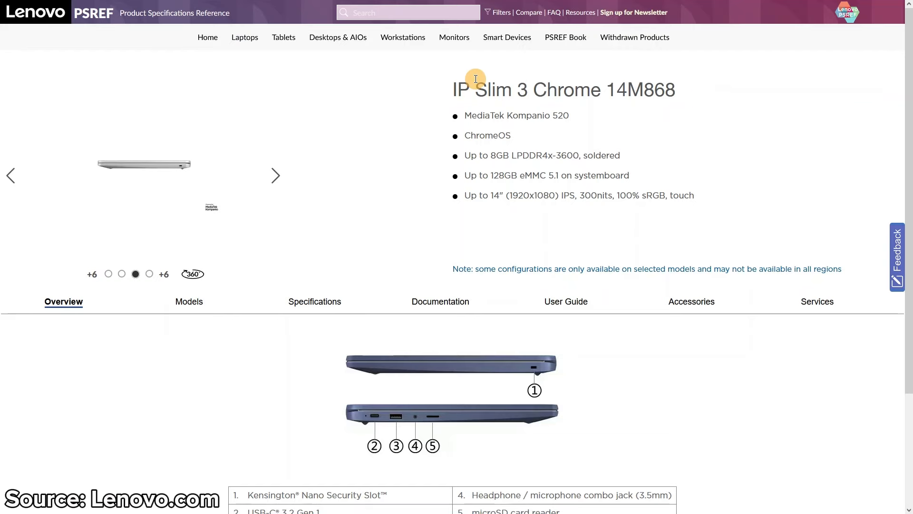
click(275, 175)
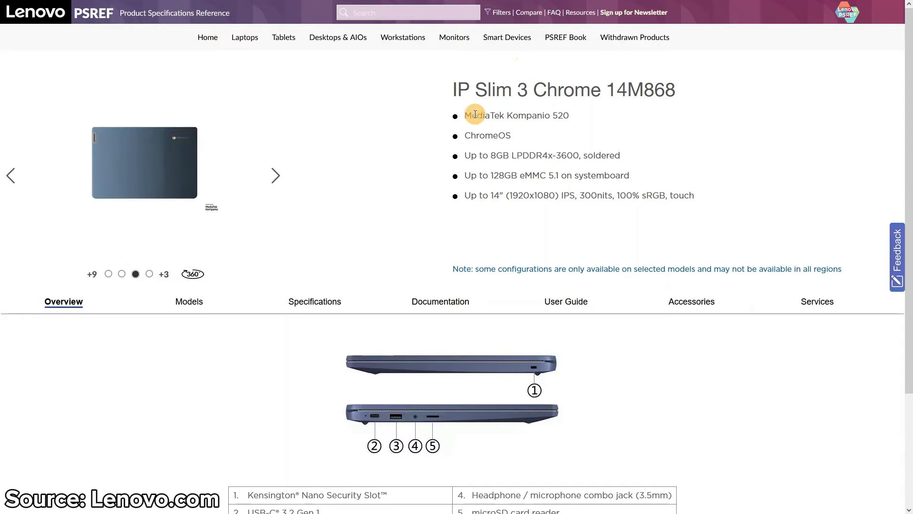
click(275, 175)
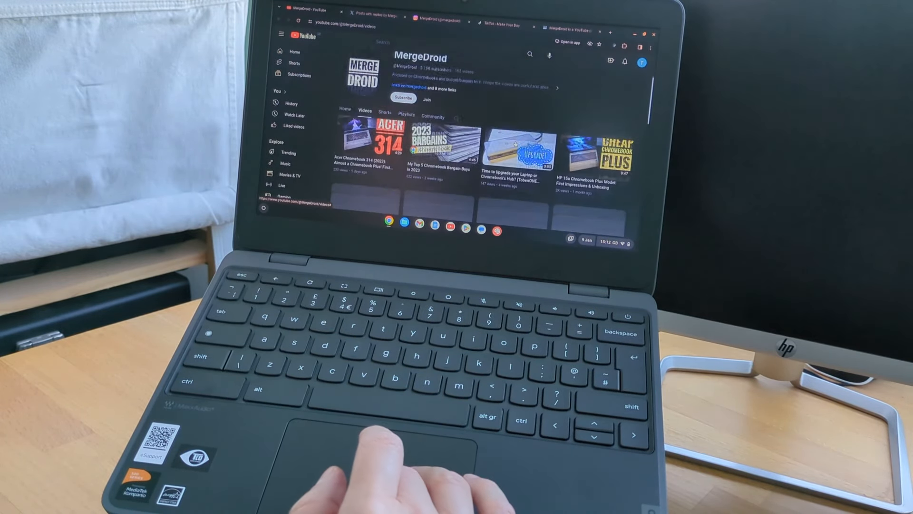
scroll(down, 3)
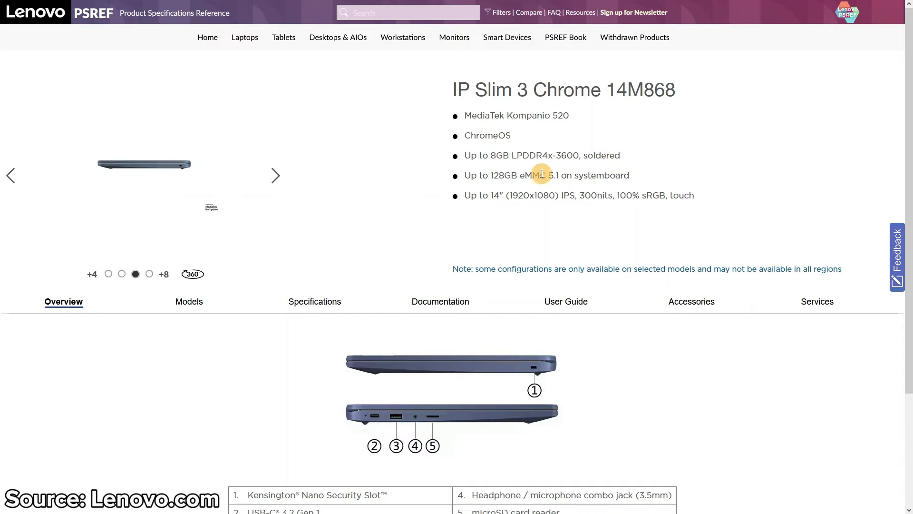
click(275, 175)
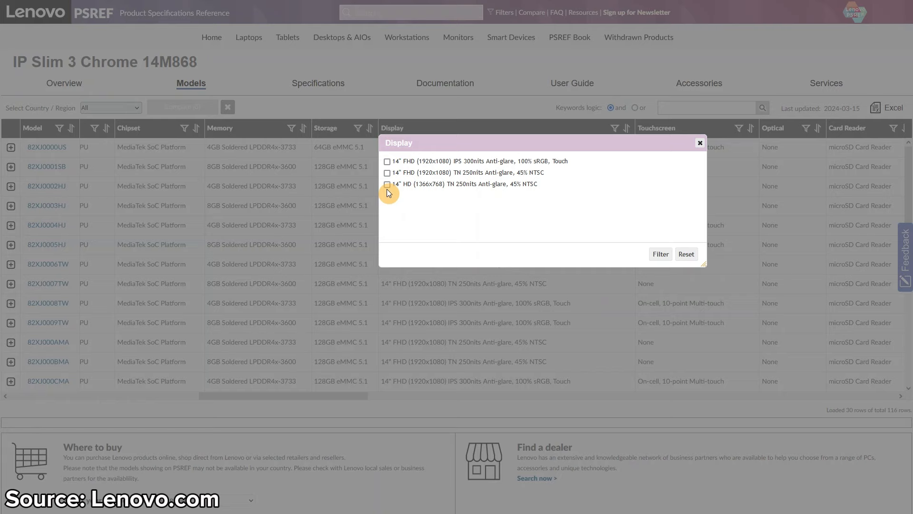
- Tick the 14" FHD (1920x1080) TN 250nits Anti-glare panel, leaving the HD option unticked
click(387, 184)
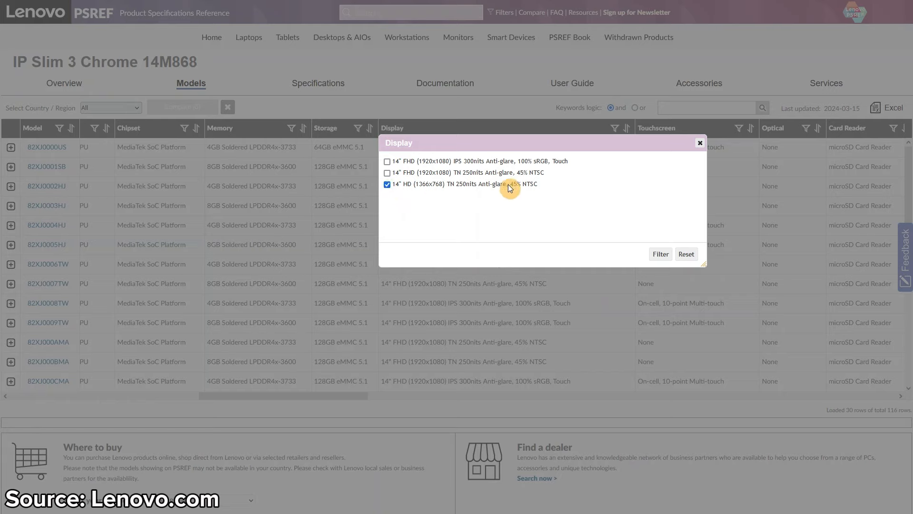
mouse_move(412, 188)
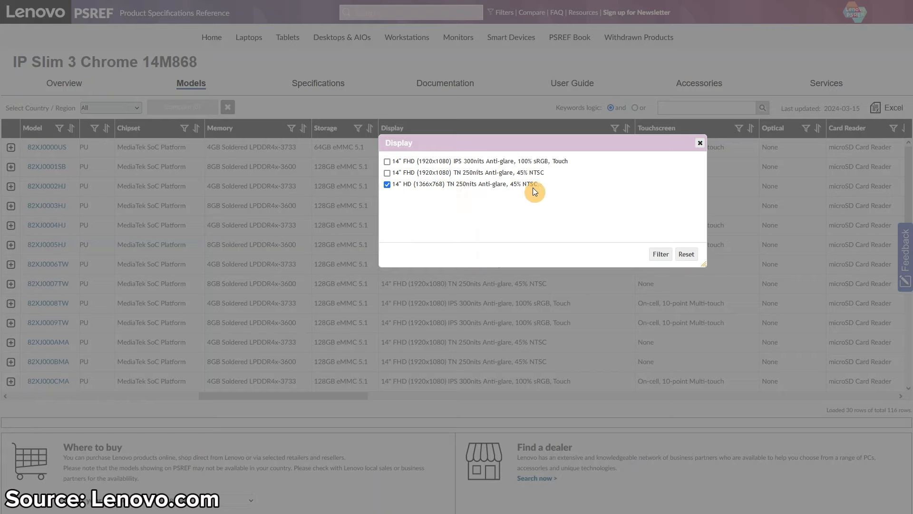
click(387, 184)
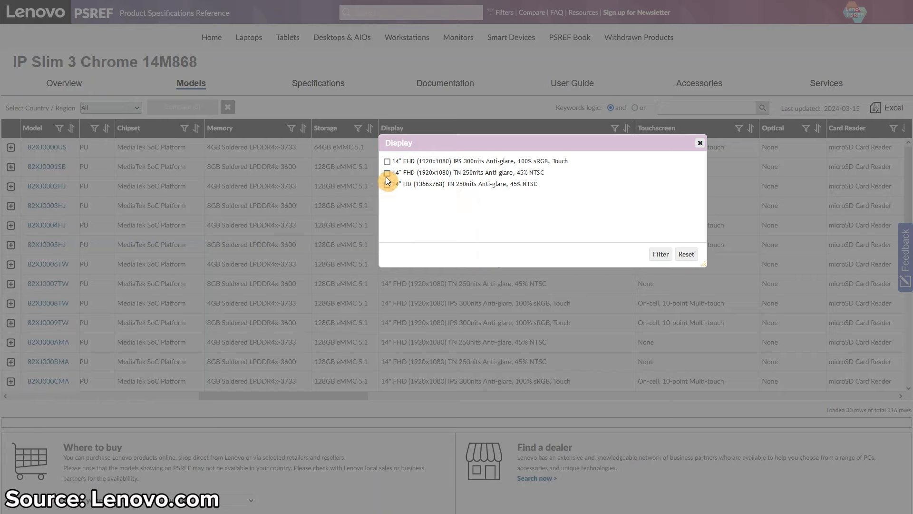
click(387, 173)
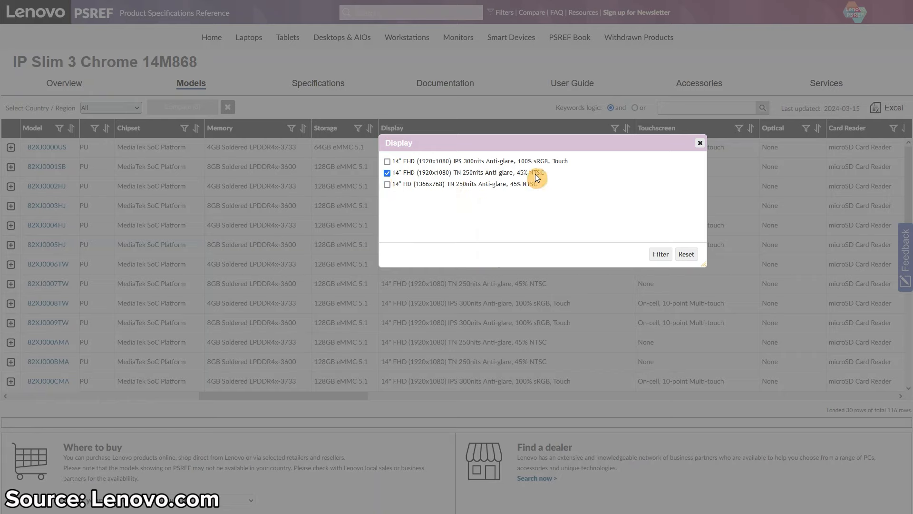
click(387, 173)
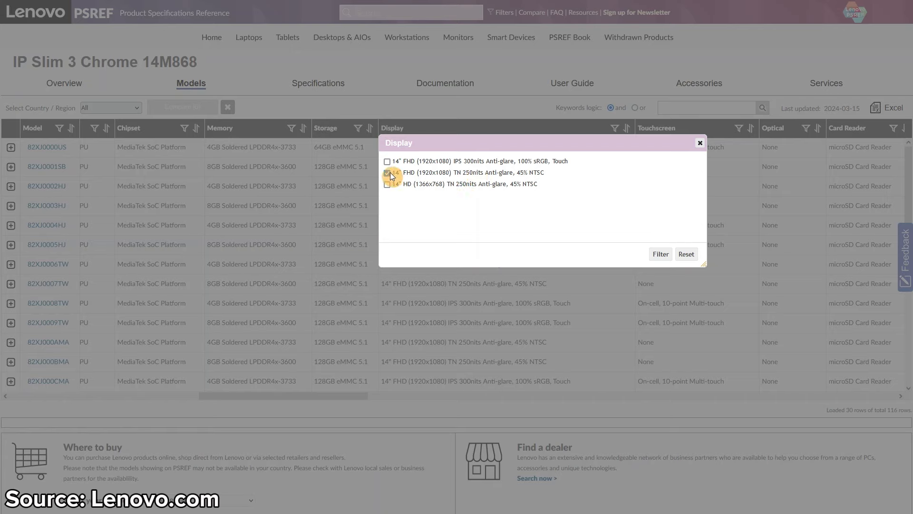
click(387, 173)
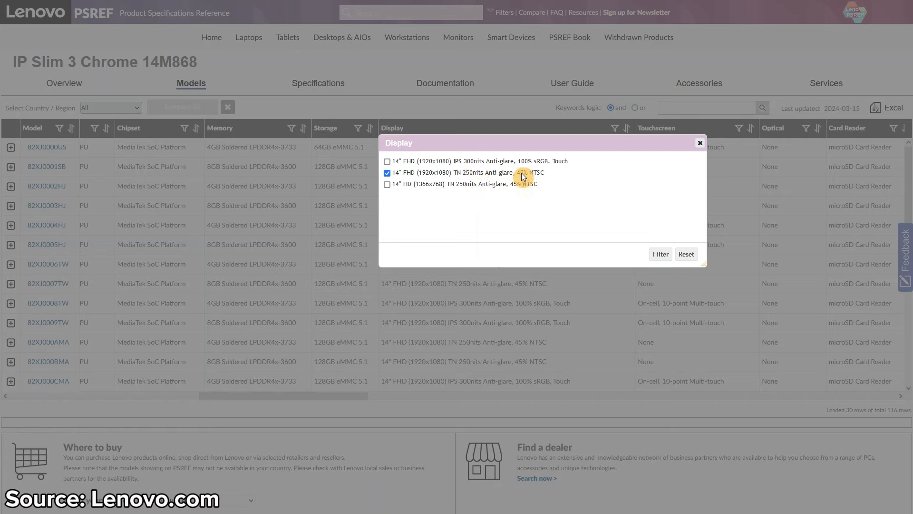